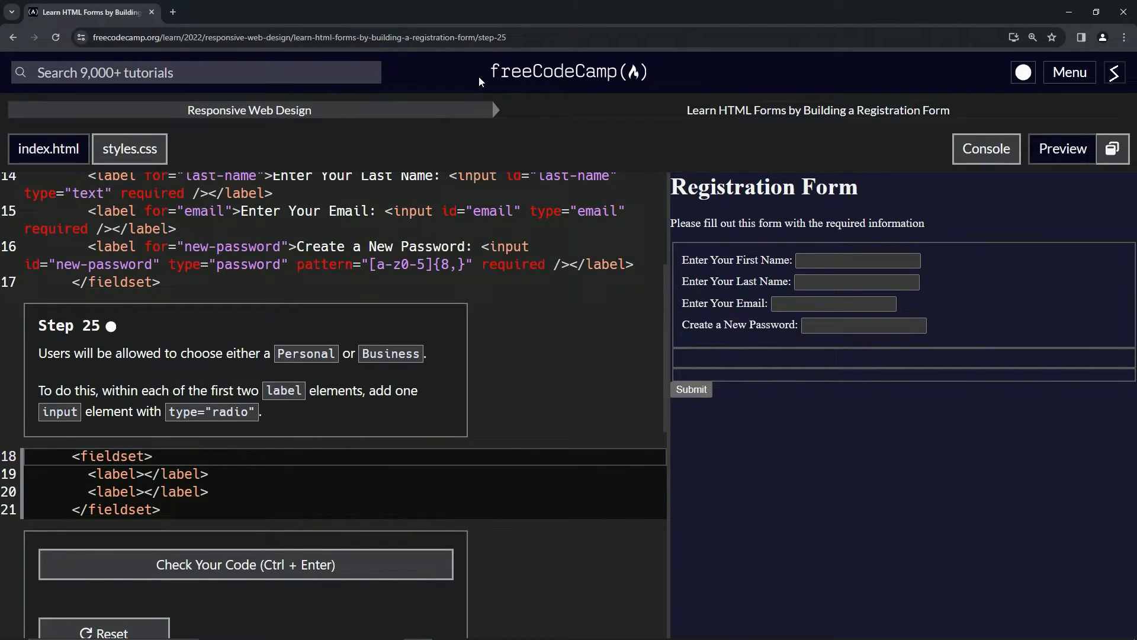
mouse_move(313, 124)
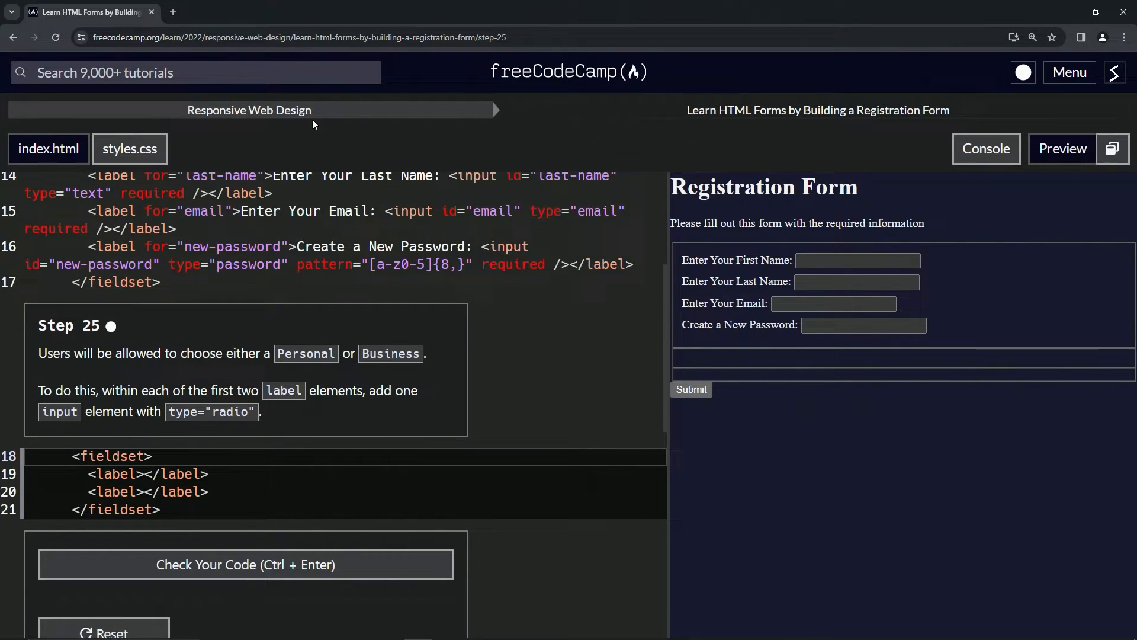
mouse_move(833, 127)
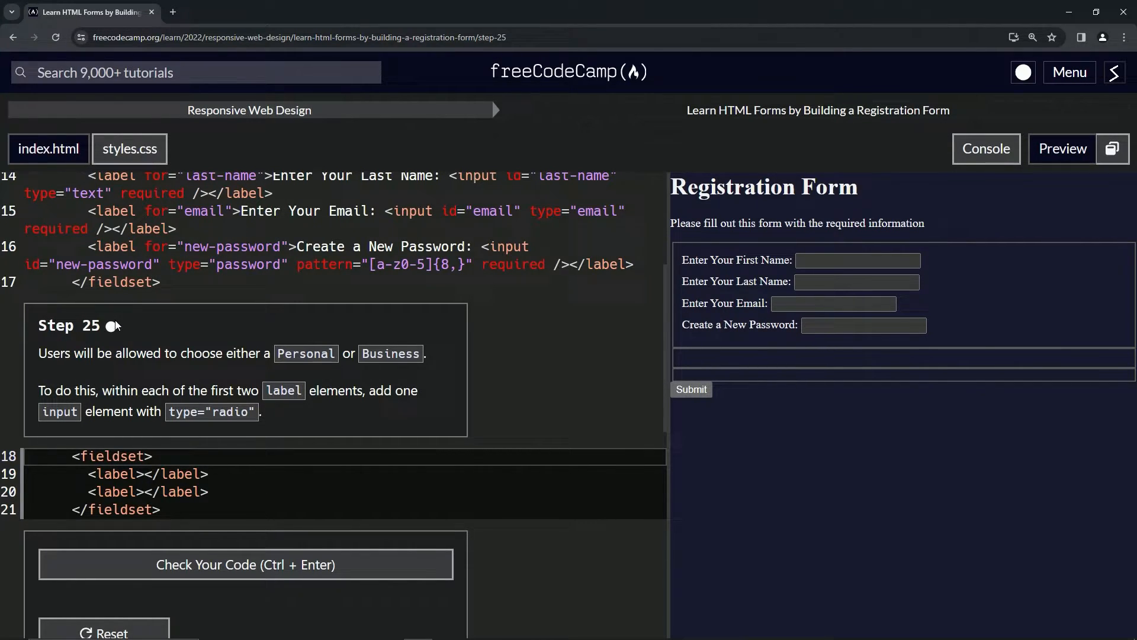
mouse_move(172, 370)
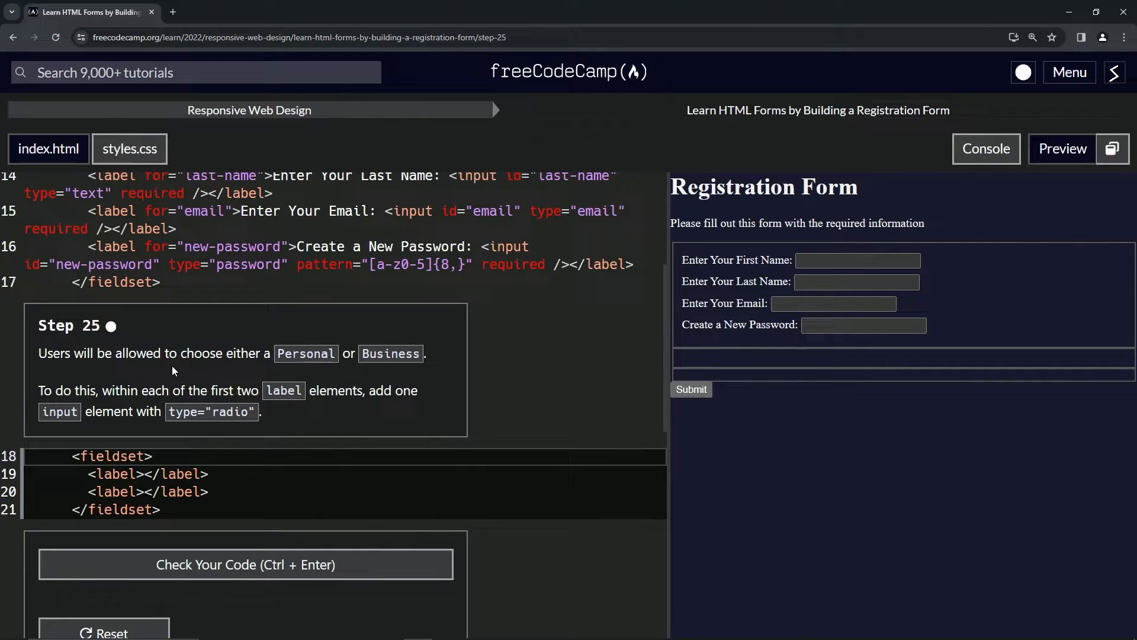
mouse_move(404, 369)
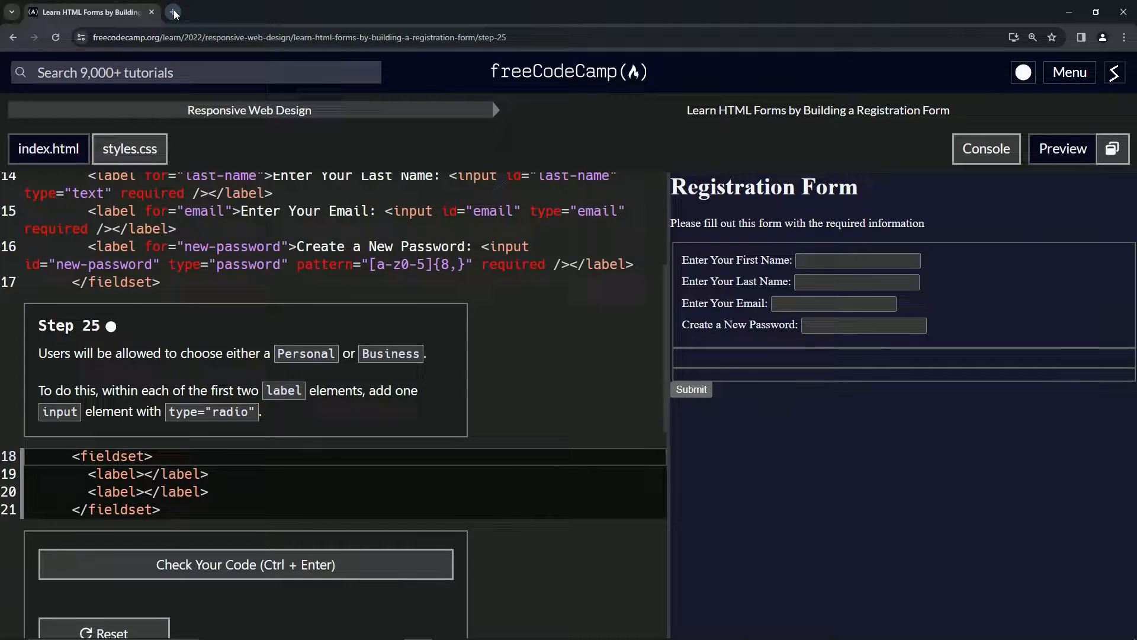
Search Google for 'radio type html' from a new browser tab.
left_click(174, 12)
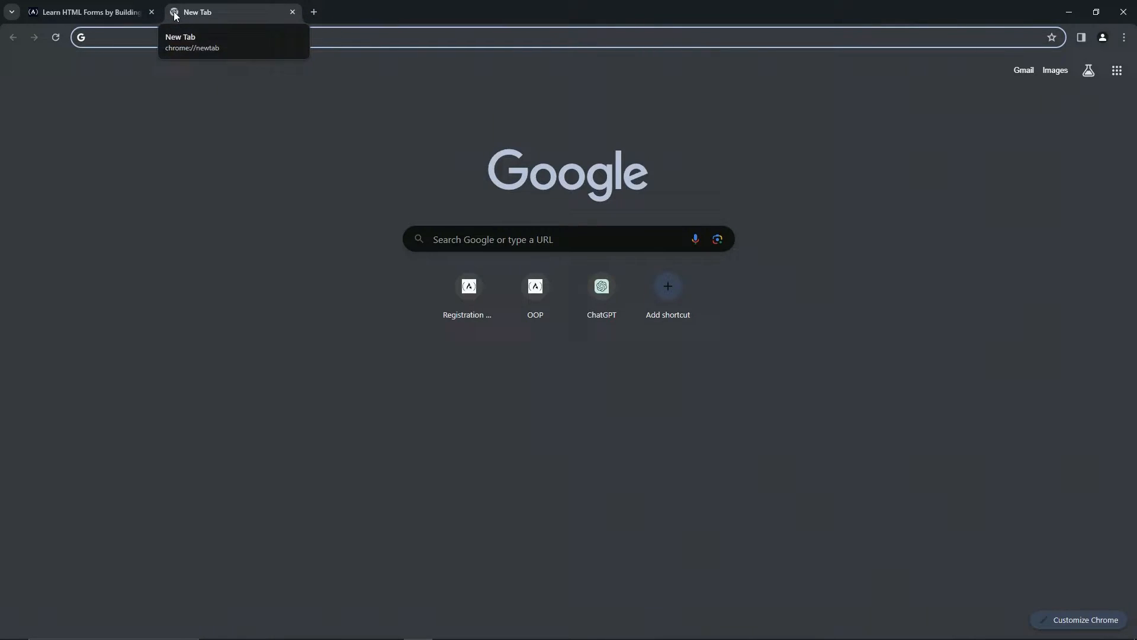
type("rai")
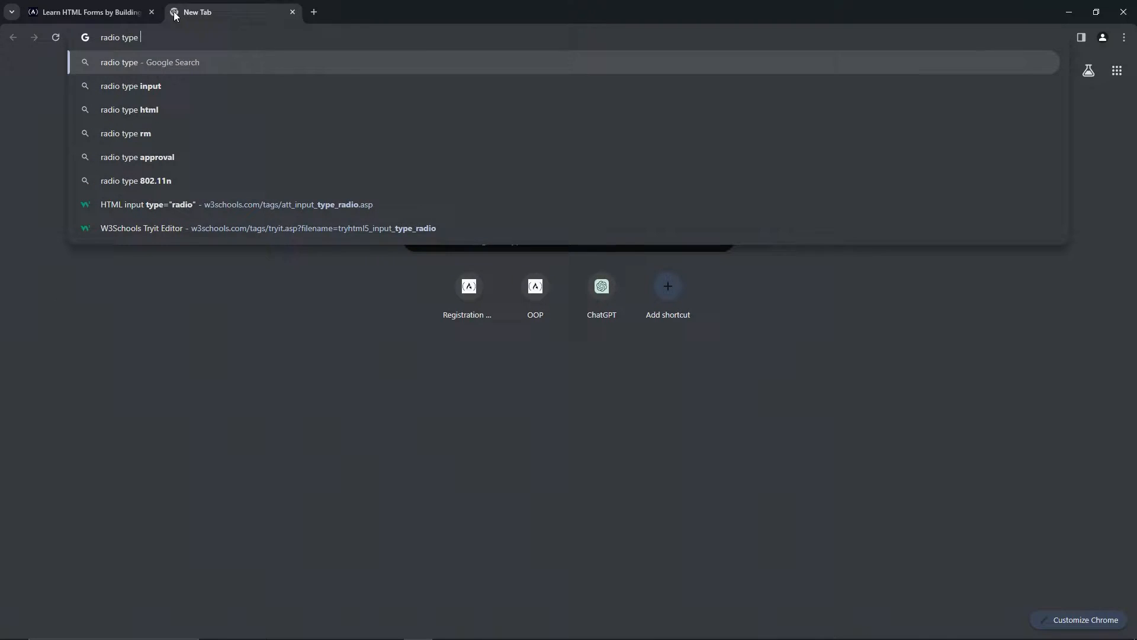
left_click(129, 110)
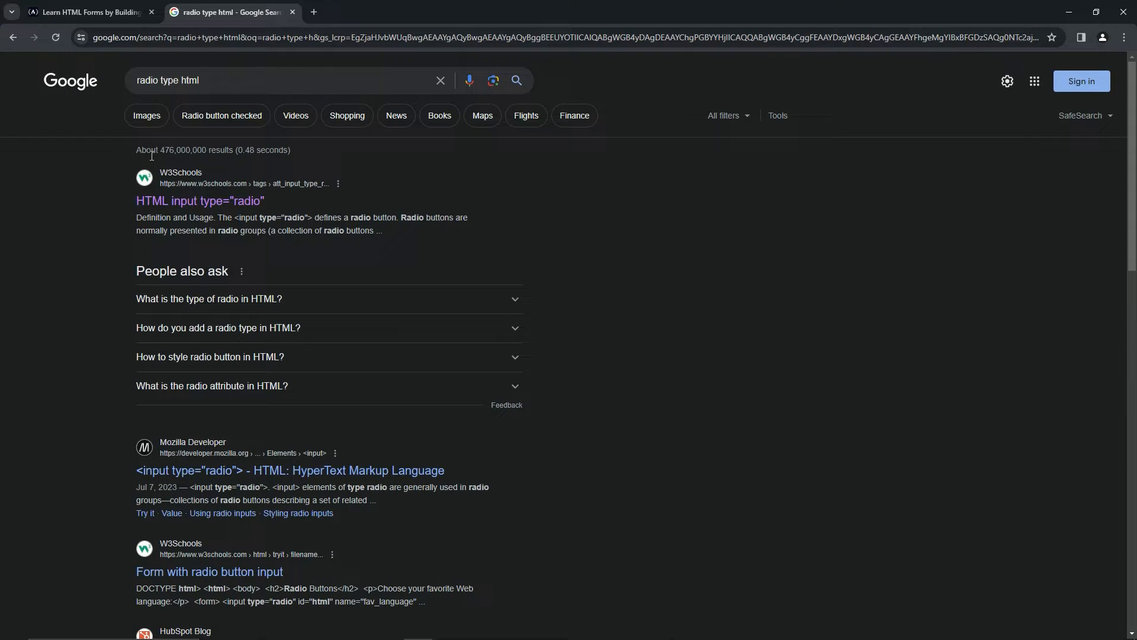
Open the W3Schools HTML input type="radio" reference and scroll to its example code.
left_click(199, 201)
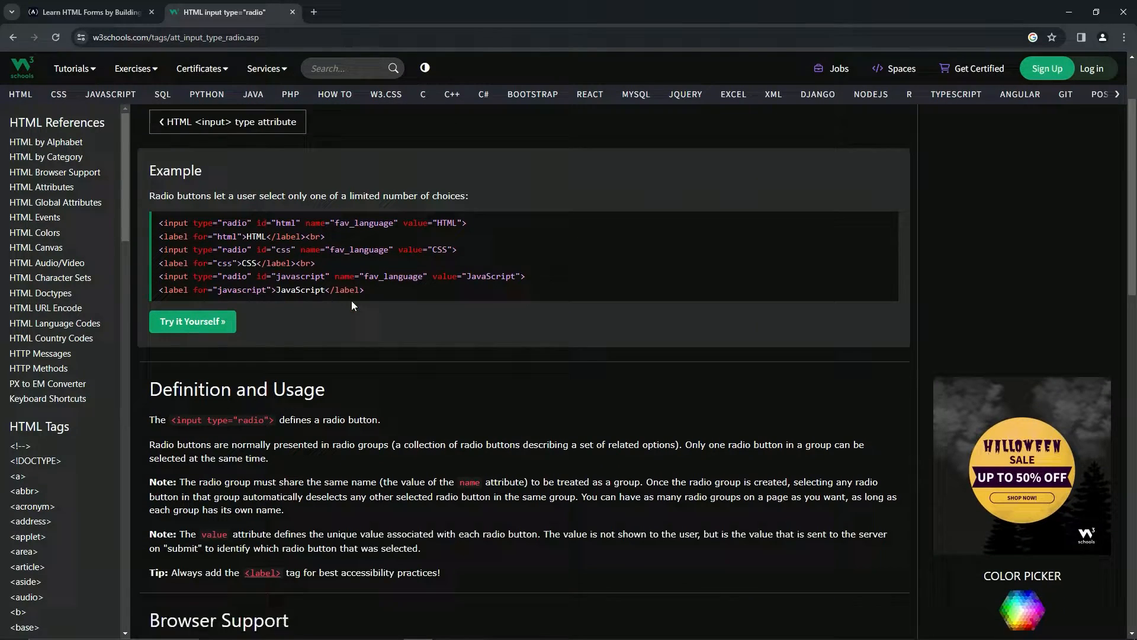
scroll("down", 3)
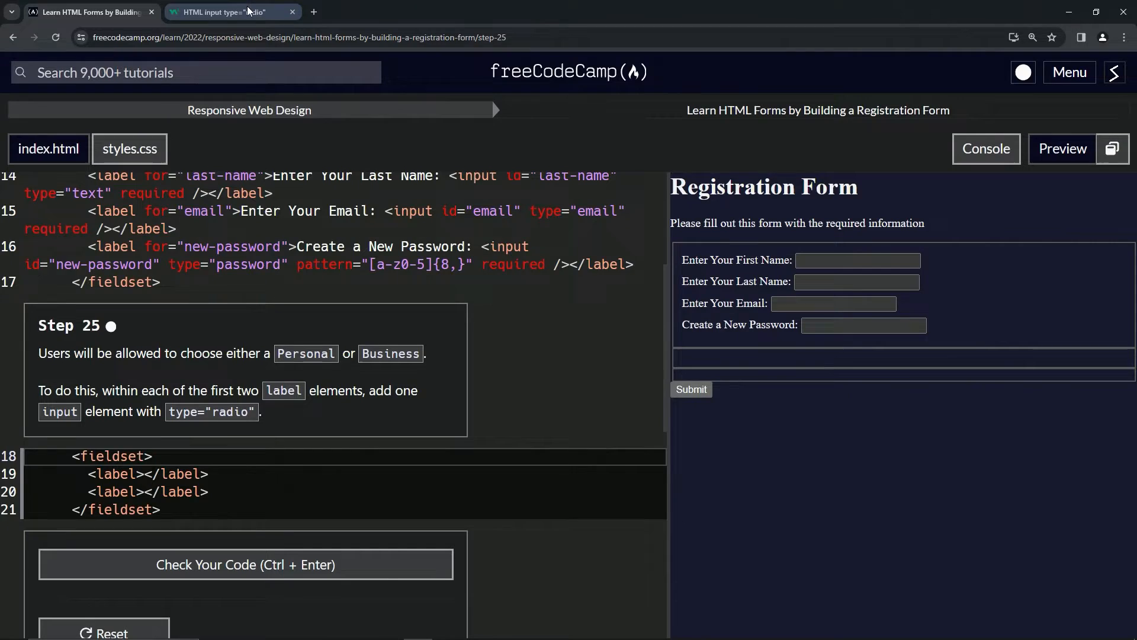
left_click(226, 12)
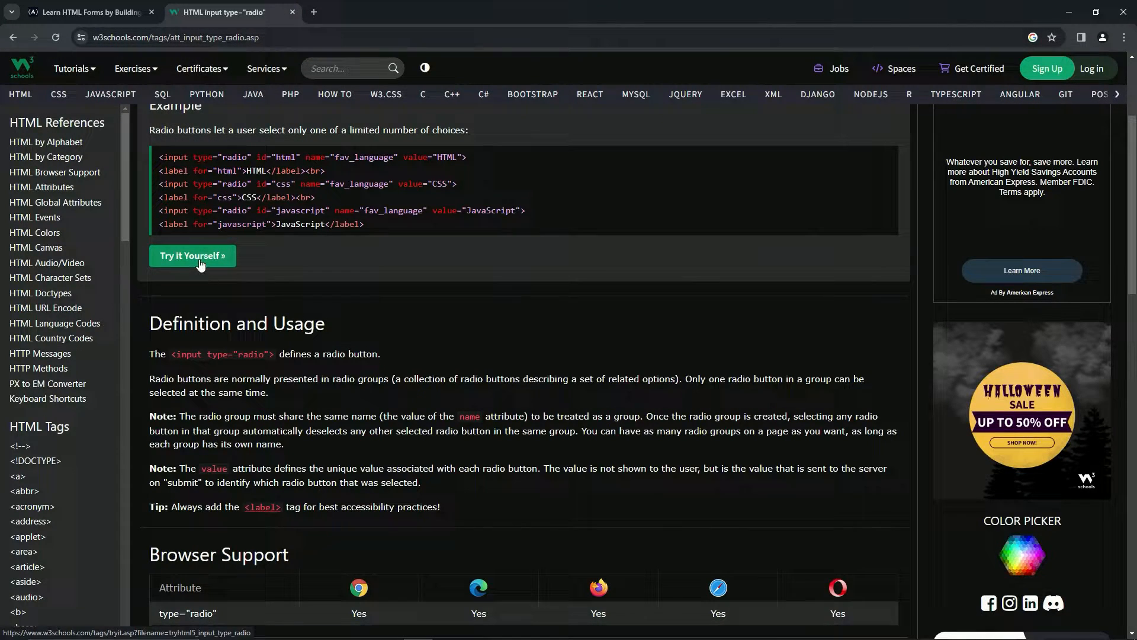
Run the Try it Yourself demo, selecting JavaScript and the 0 - 30 age option.
left_click(193, 256)
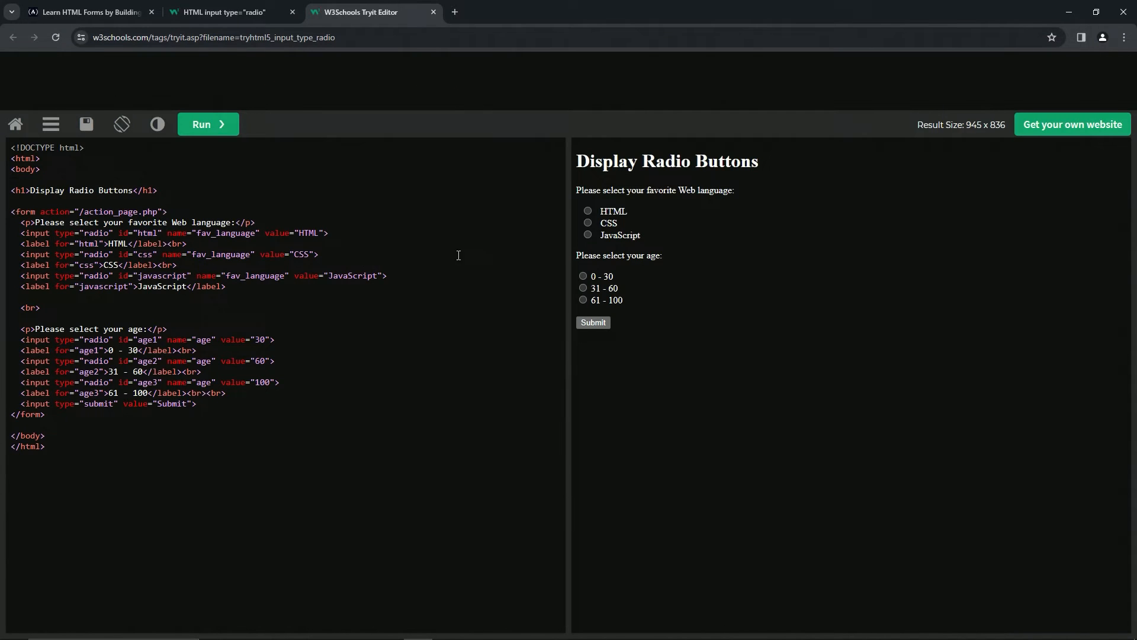
left_click(582, 288)
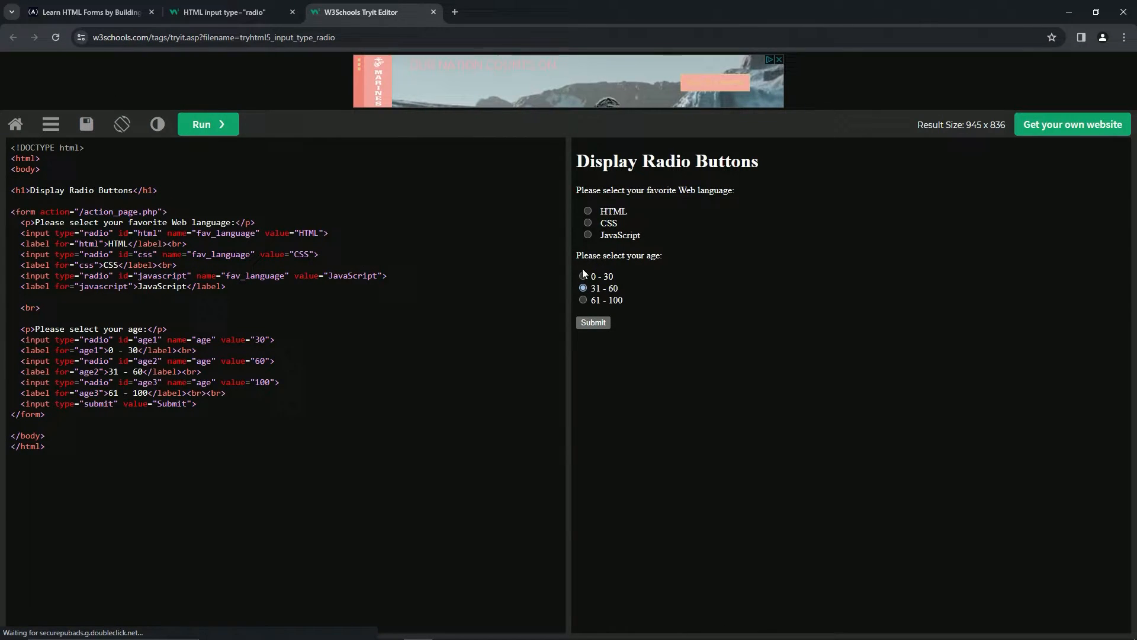
left_click(587, 234)
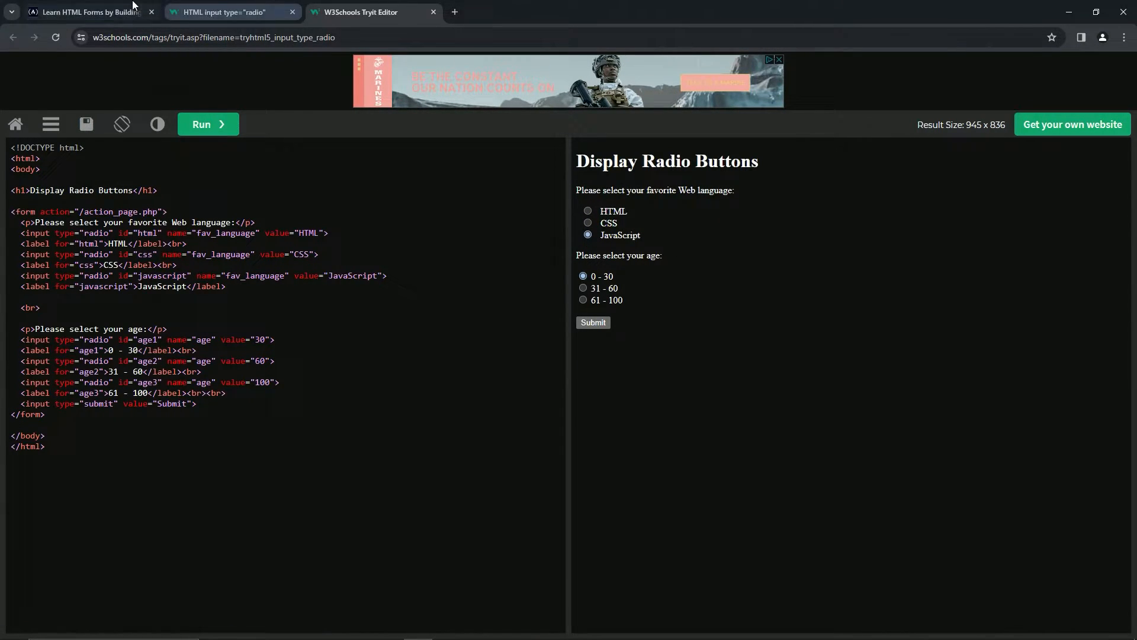
Close the demo, read the radio reference notes, and return to the freeCodeCamp lesson.
left_click(433, 12)
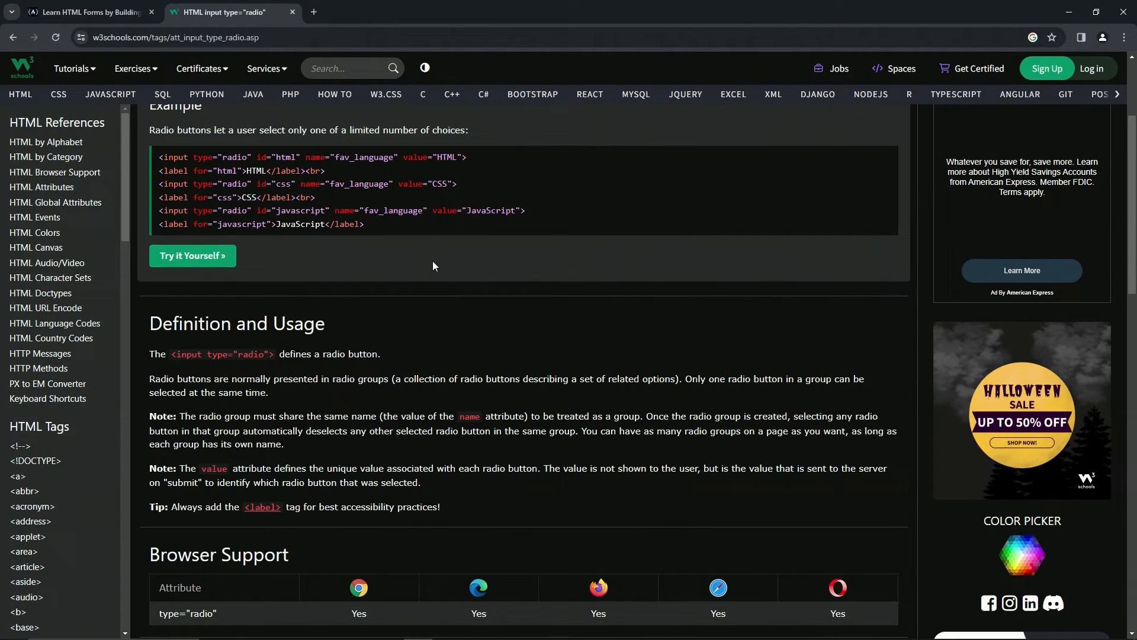
mouse_move(259, 357)
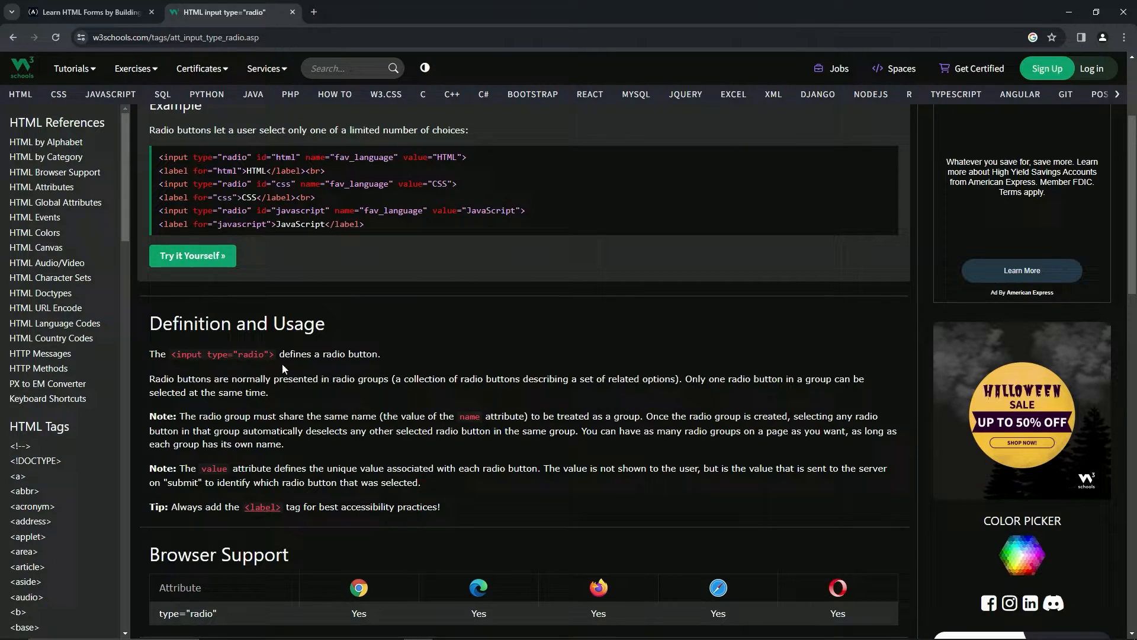
mouse_move(346, 394)
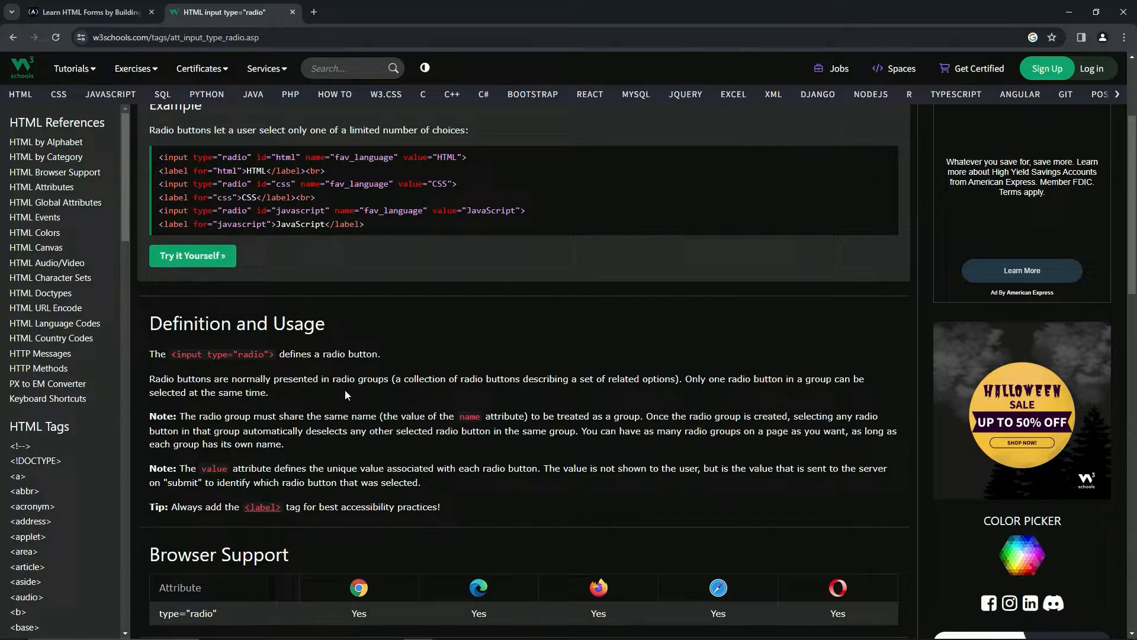
mouse_move(511, 390)
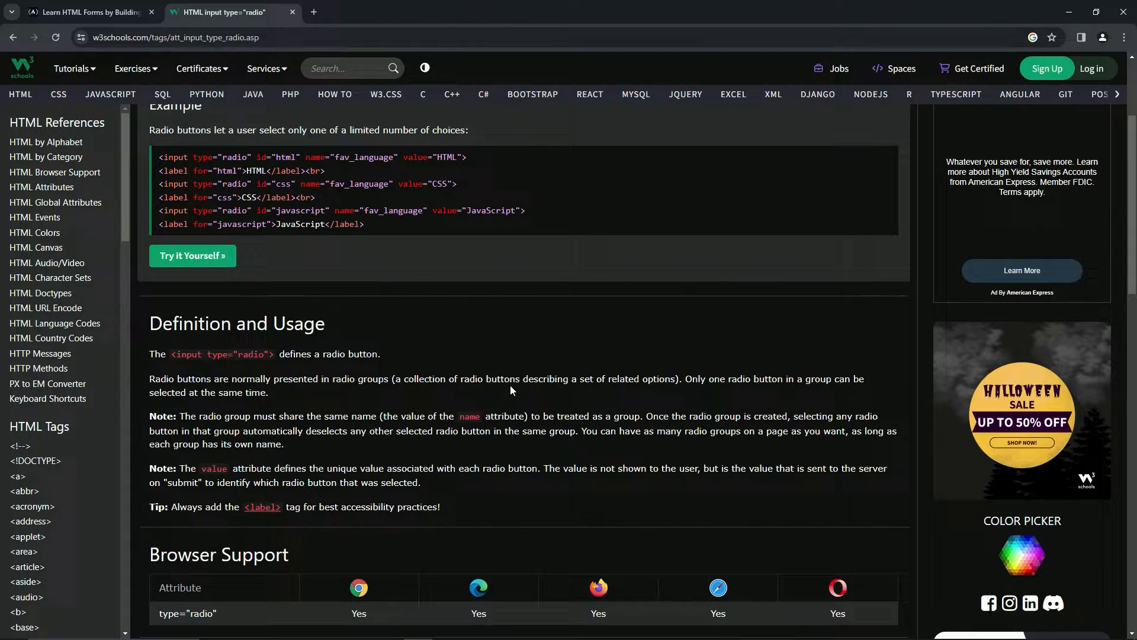
mouse_move(657, 396)
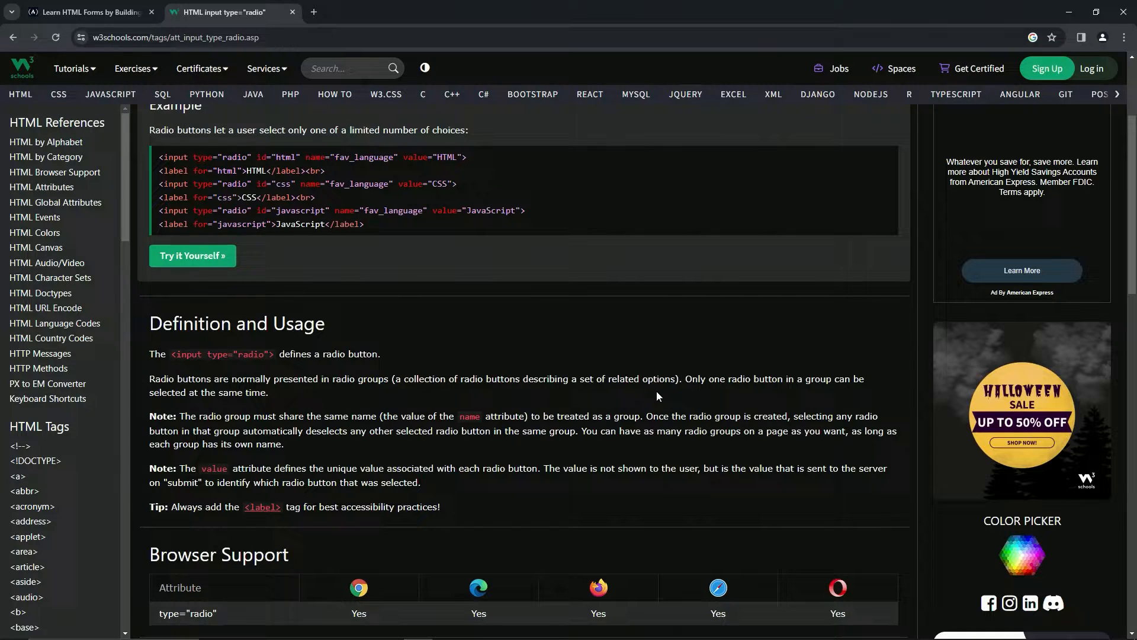
mouse_move(756, 395)
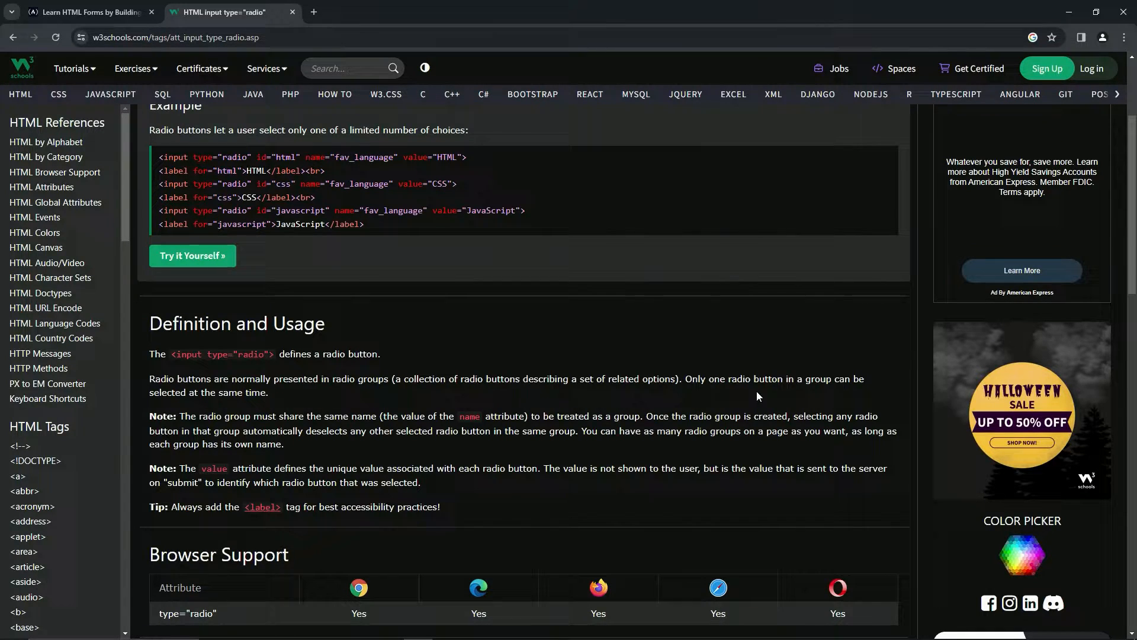
mouse_move(187, 389)
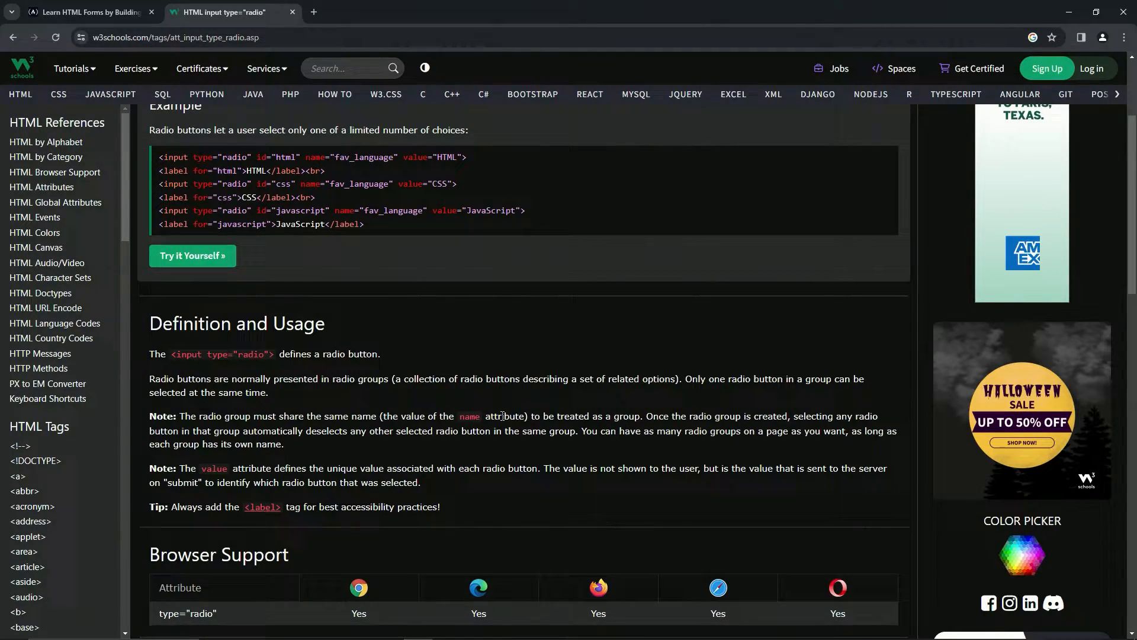
mouse_move(659, 426)
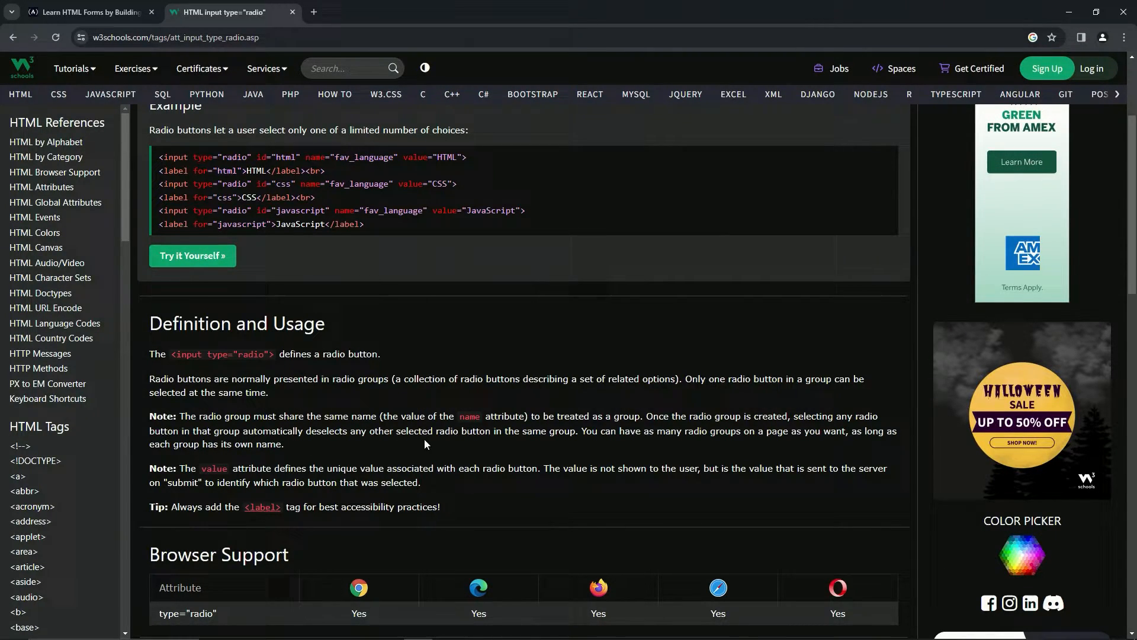
mouse_move(572, 442)
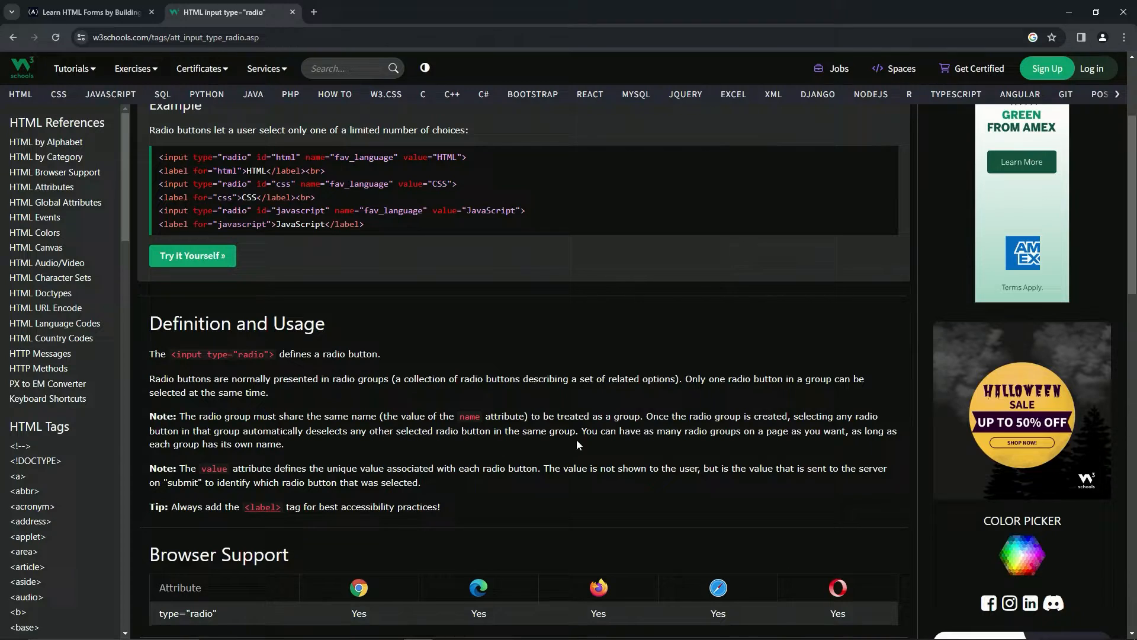
mouse_move(673, 443)
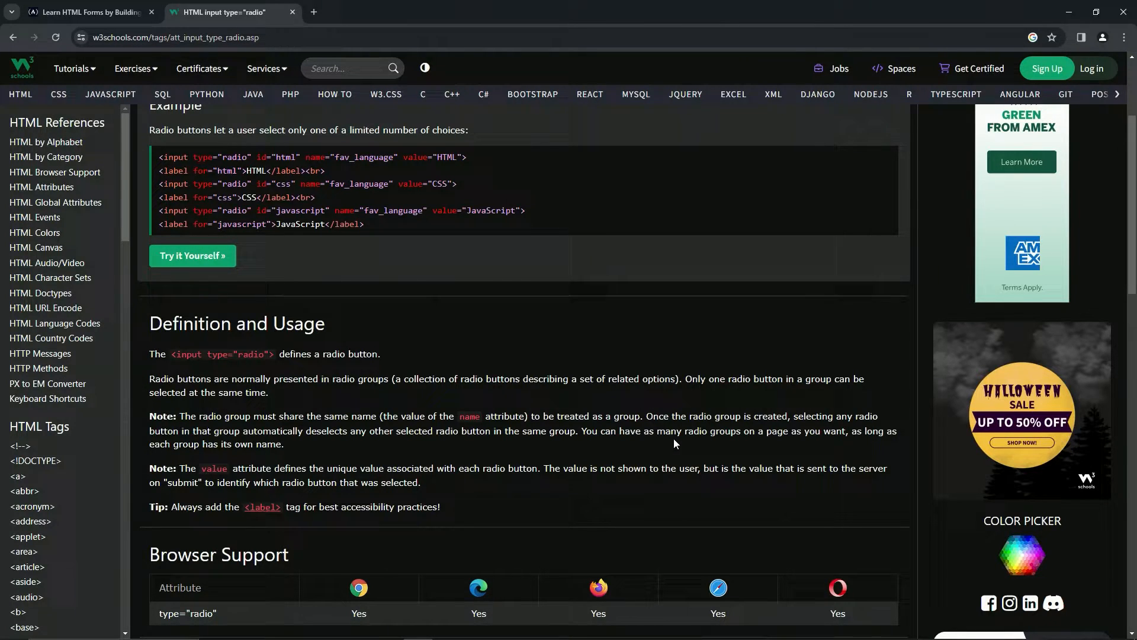
mouse_move(852, 434)
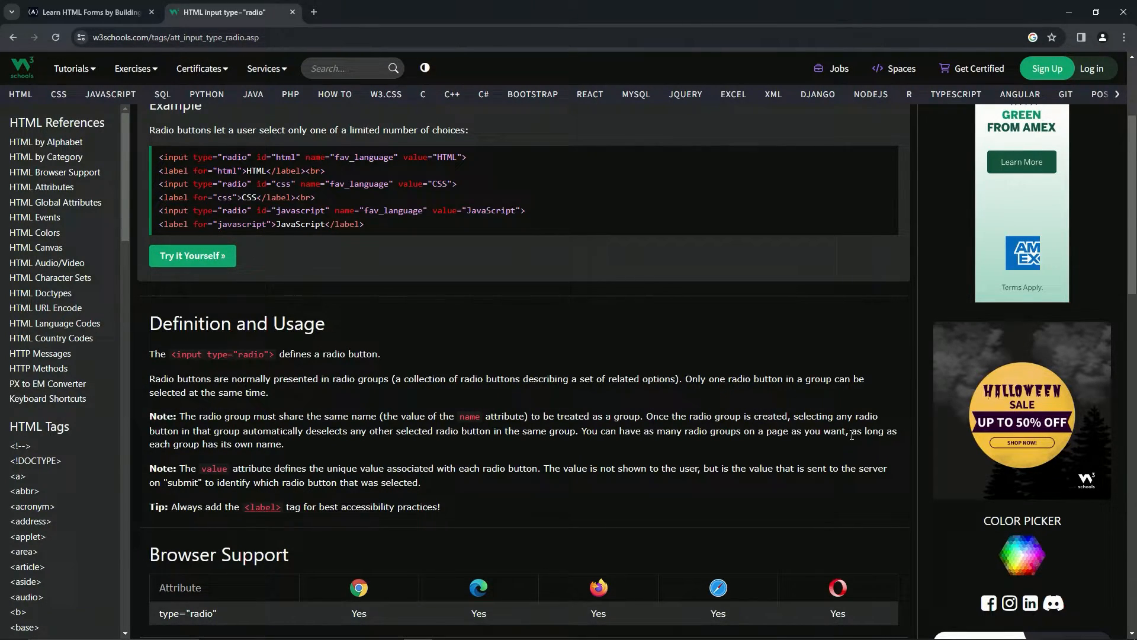
mouse_move(227, 459)
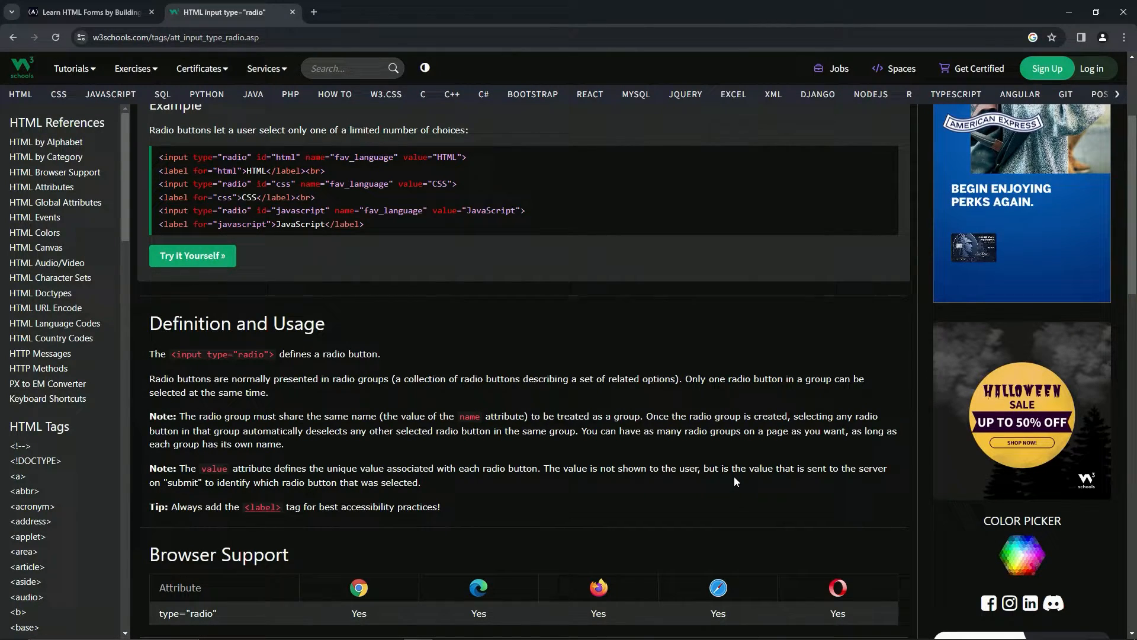
mouse_move(791, 481)
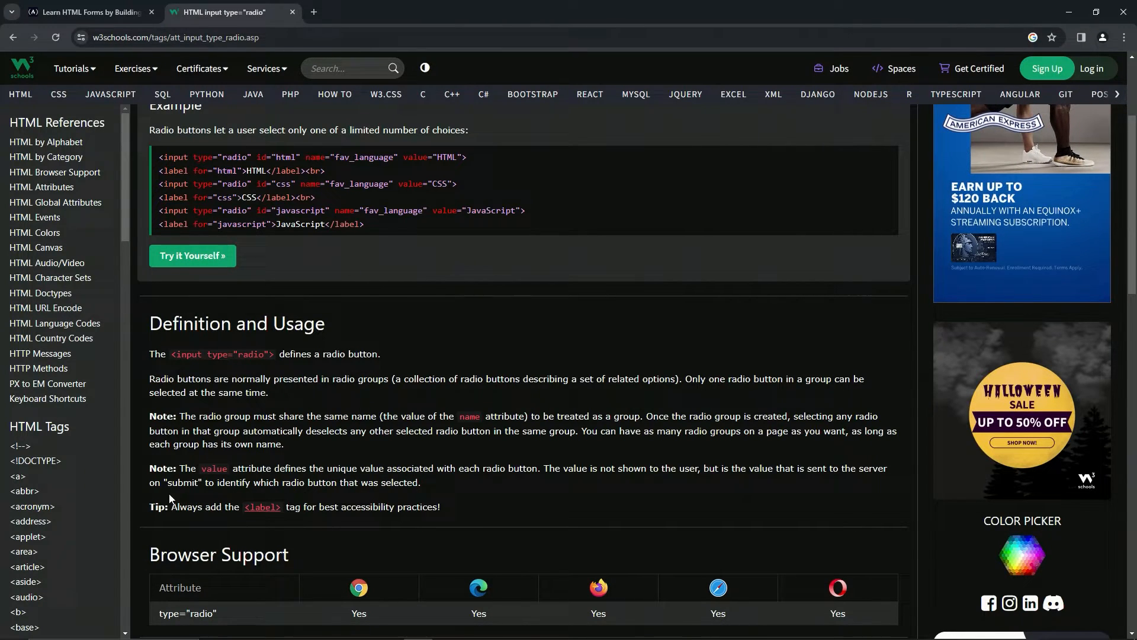
mouse_move(310, 492)
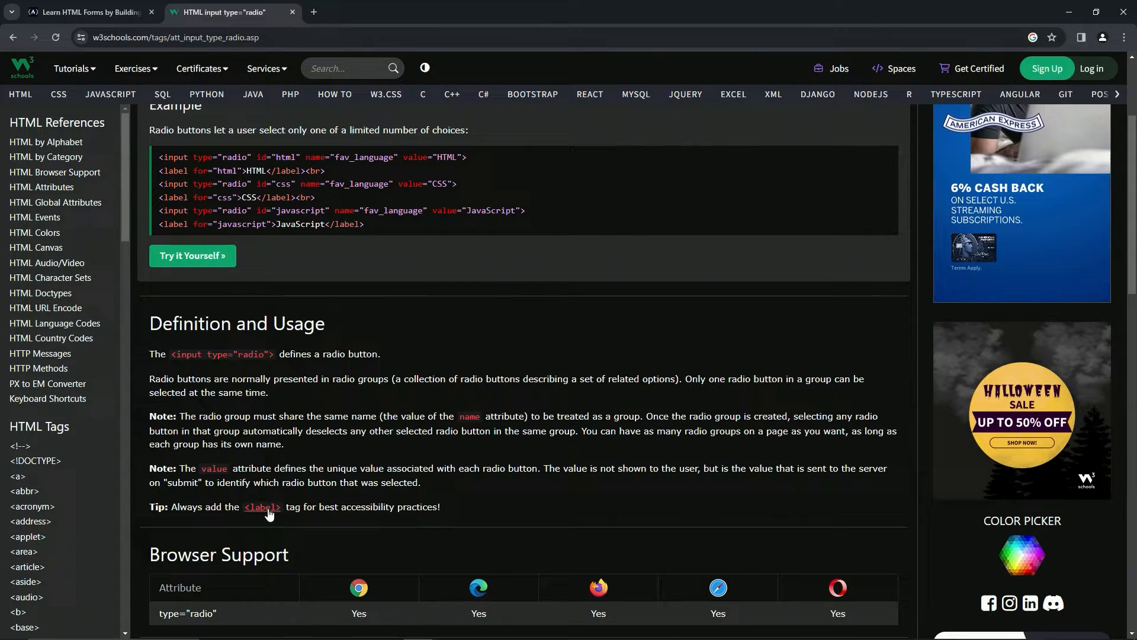
mouse_move(233, 519)
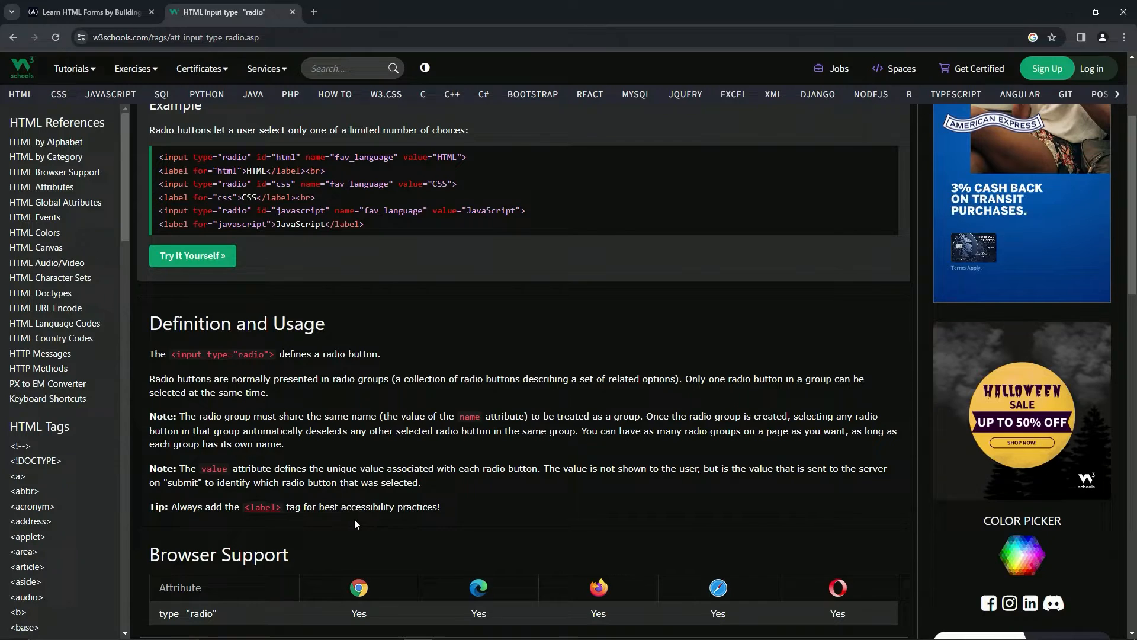
mouse_move(334, 518)
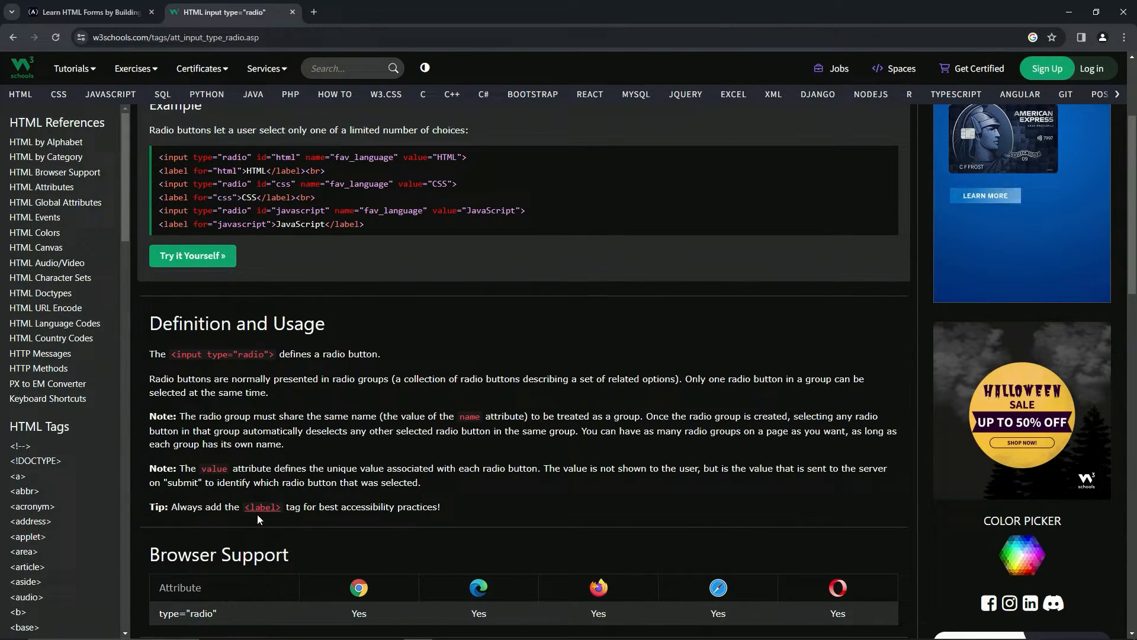
mouse_move(304, 505)
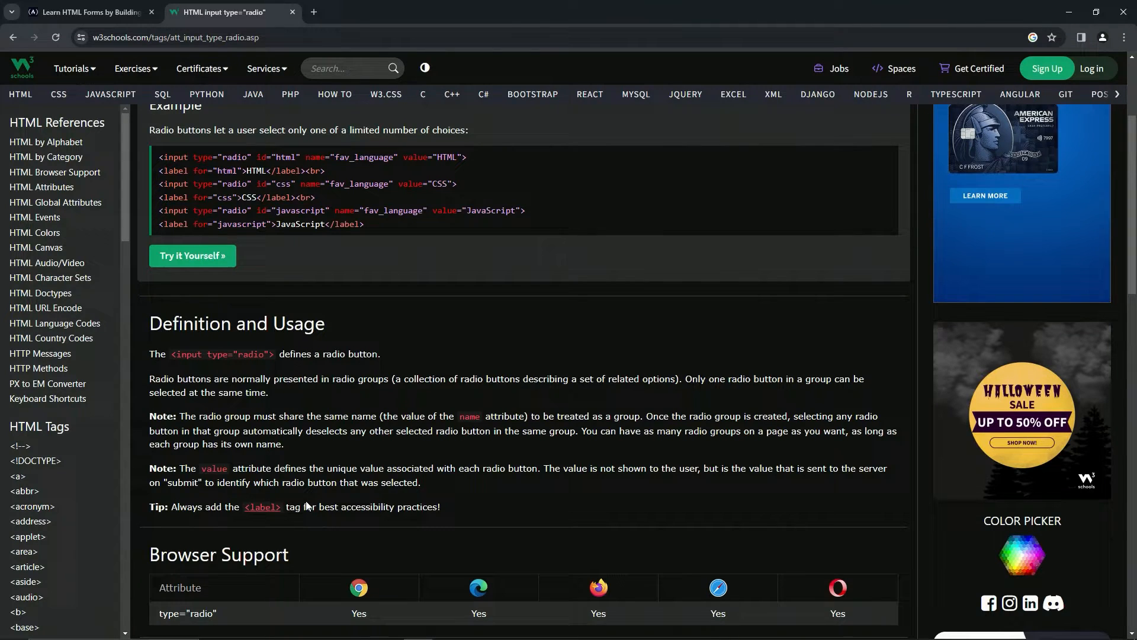
left_click(87, 12)
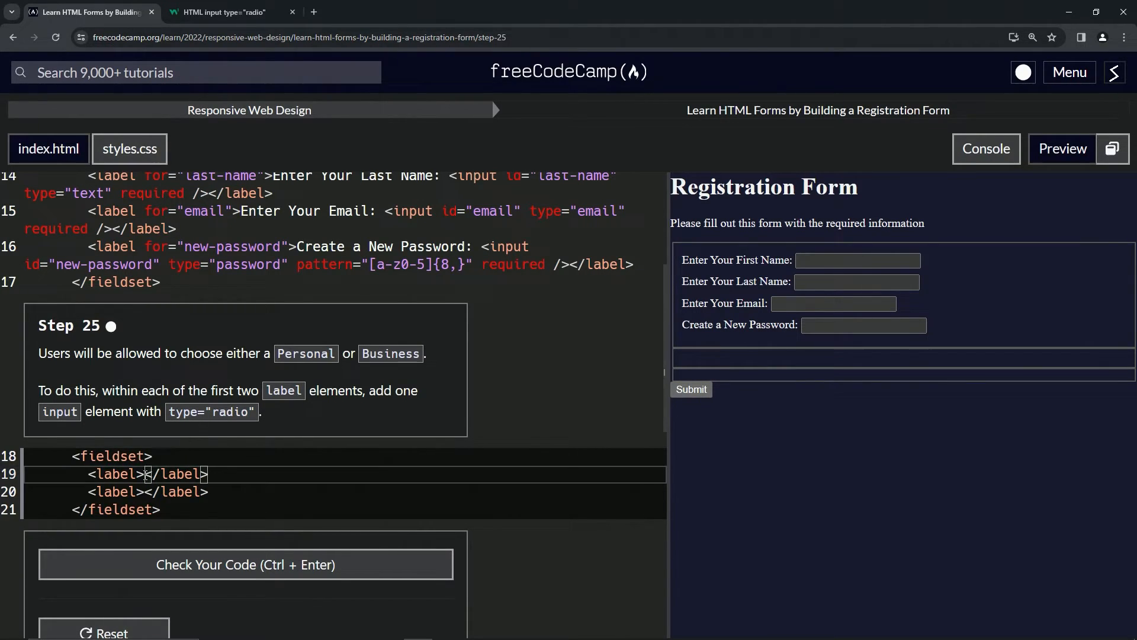
Add <input type='radio'> inside both labels, test the preview, and check the code.
type("<inpu")
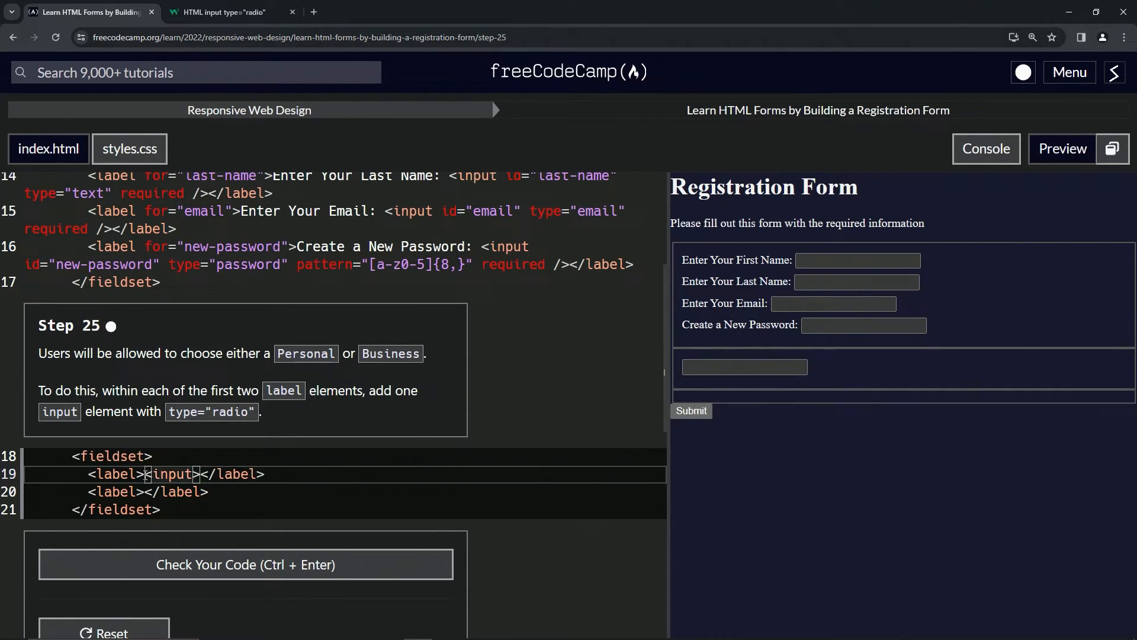
type("type=")
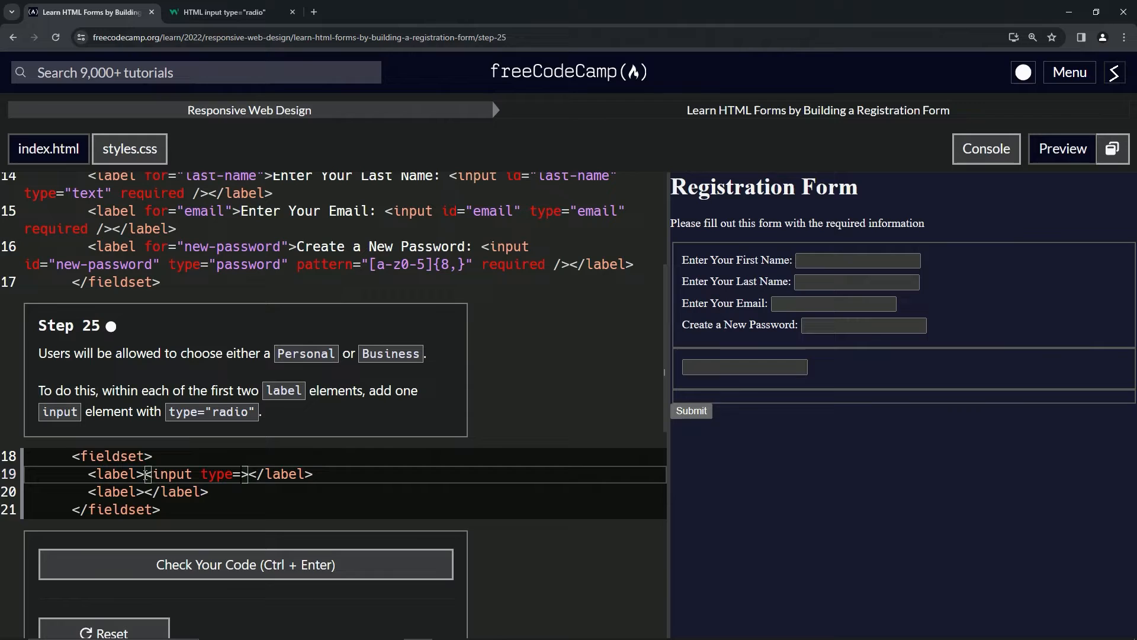
type("'radio'")
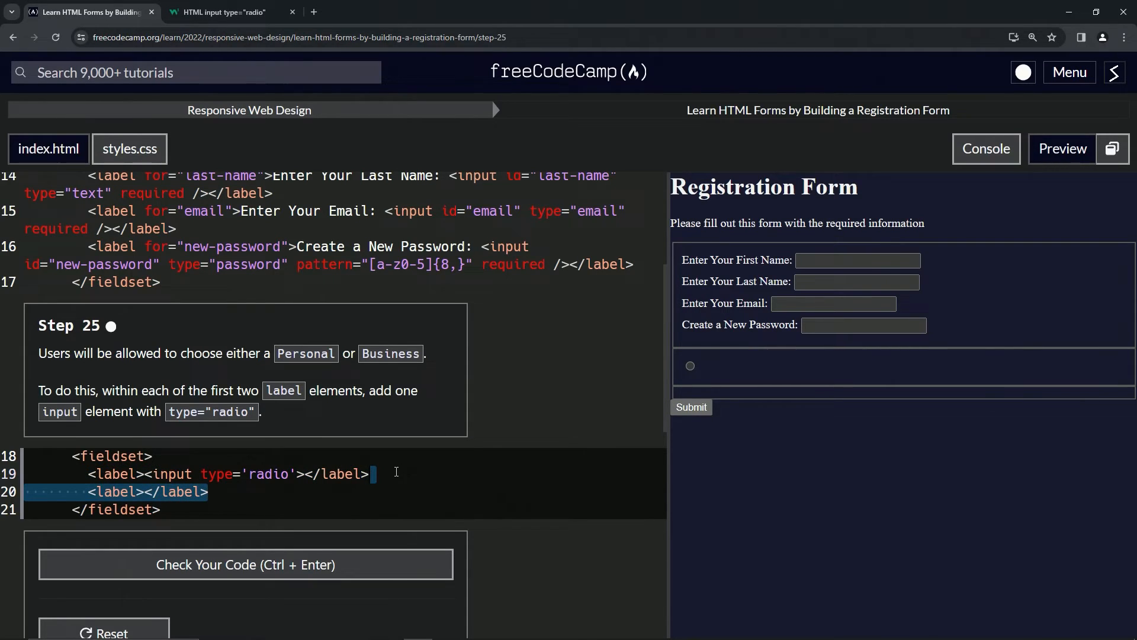
type("<input type='radio'>")
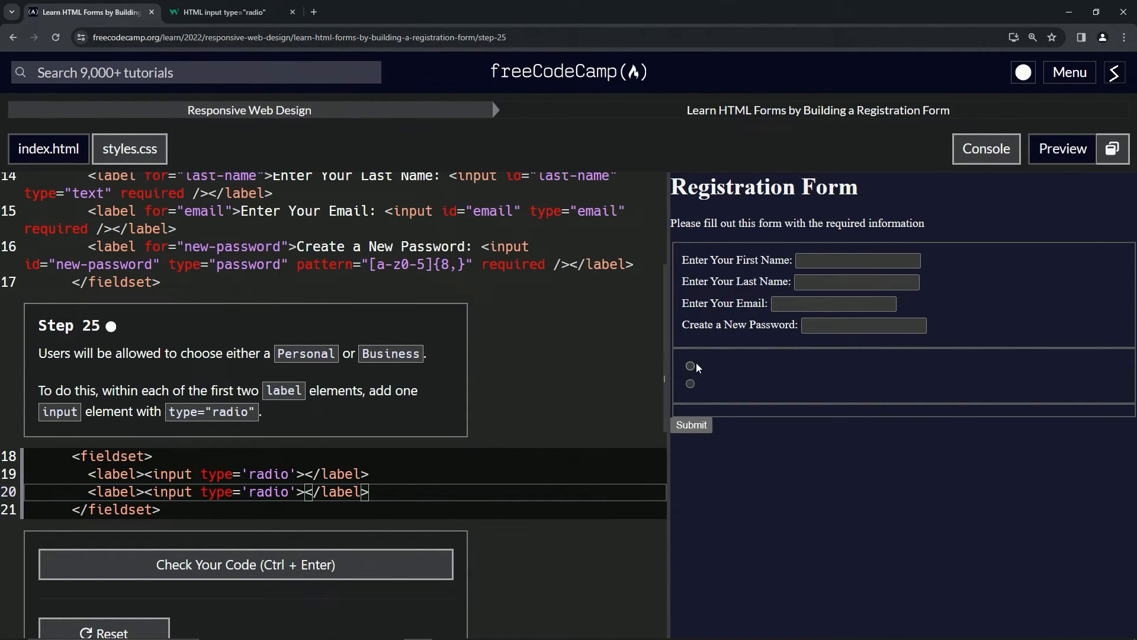
left_click(690, 384)
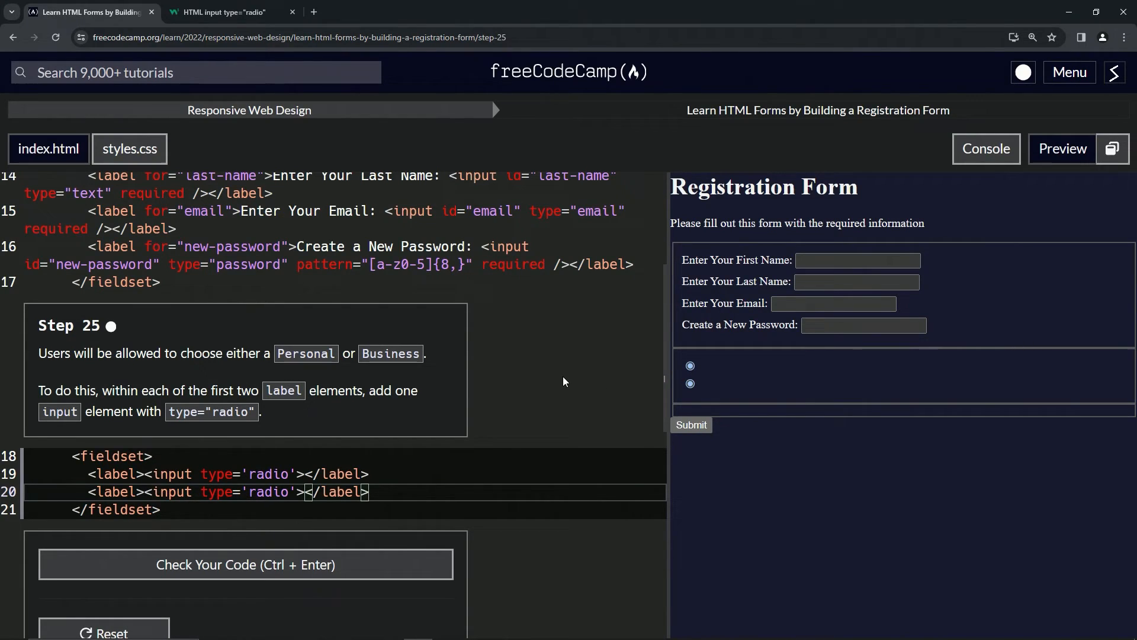
mouse_move(270, 477)
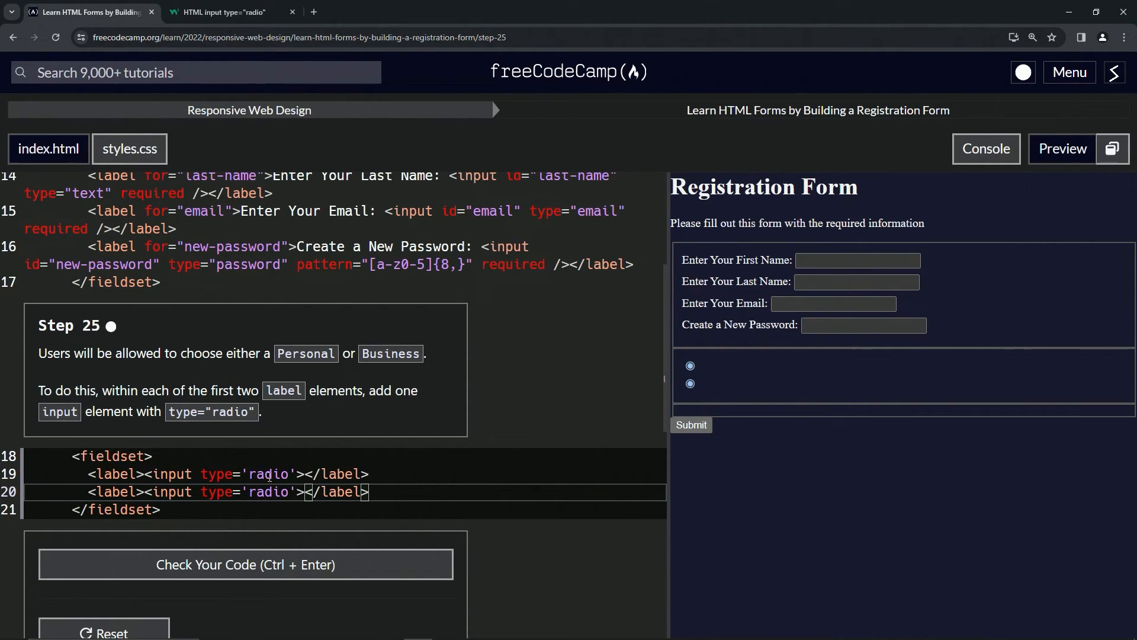
left_click(245, 564)
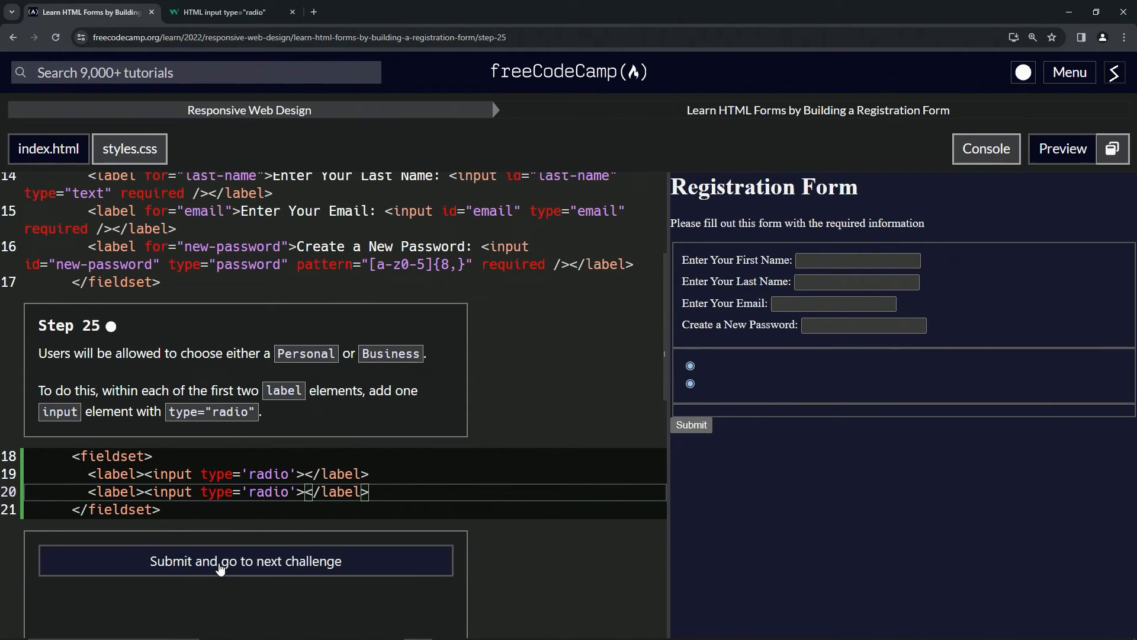
Submit the passing Step 25 code and advance to Step 26.
left_click(246, 561)
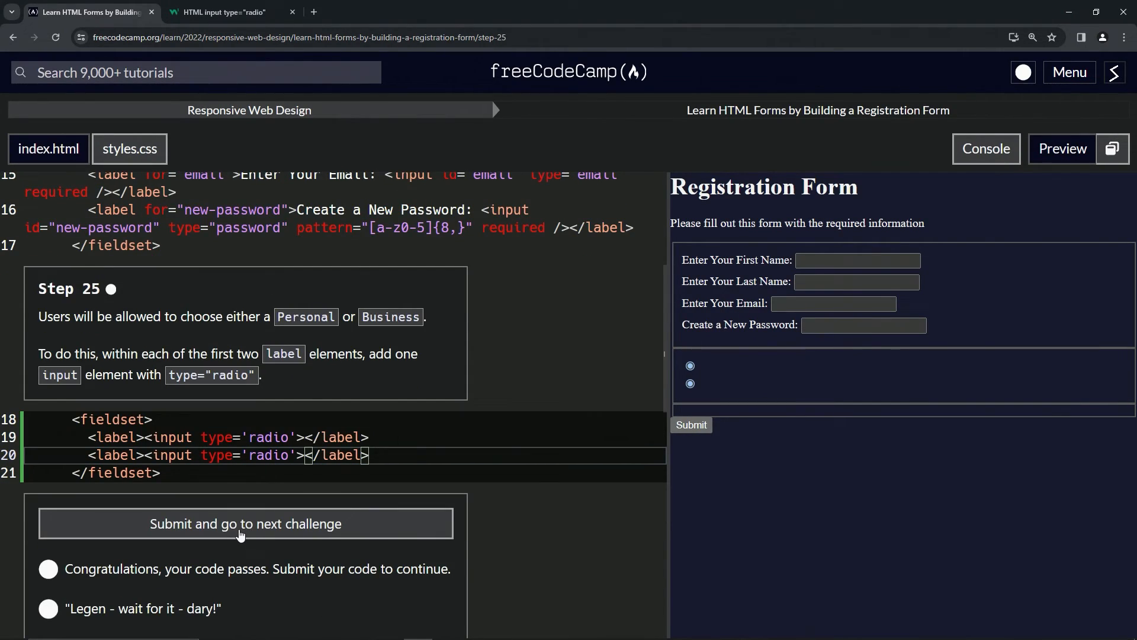
left_click(245, 523)
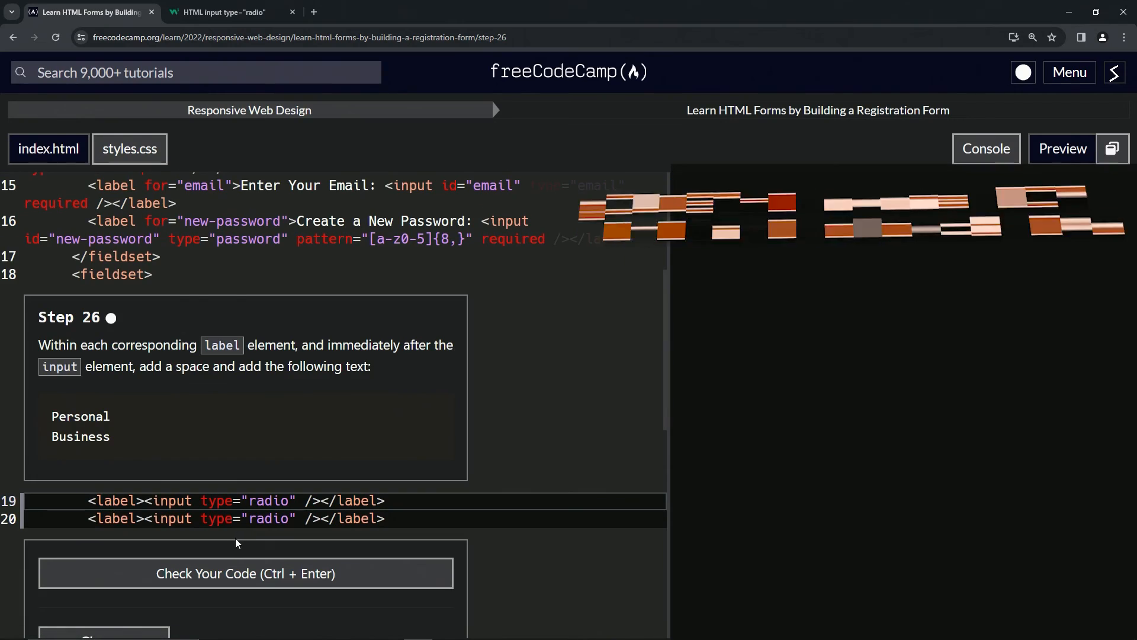